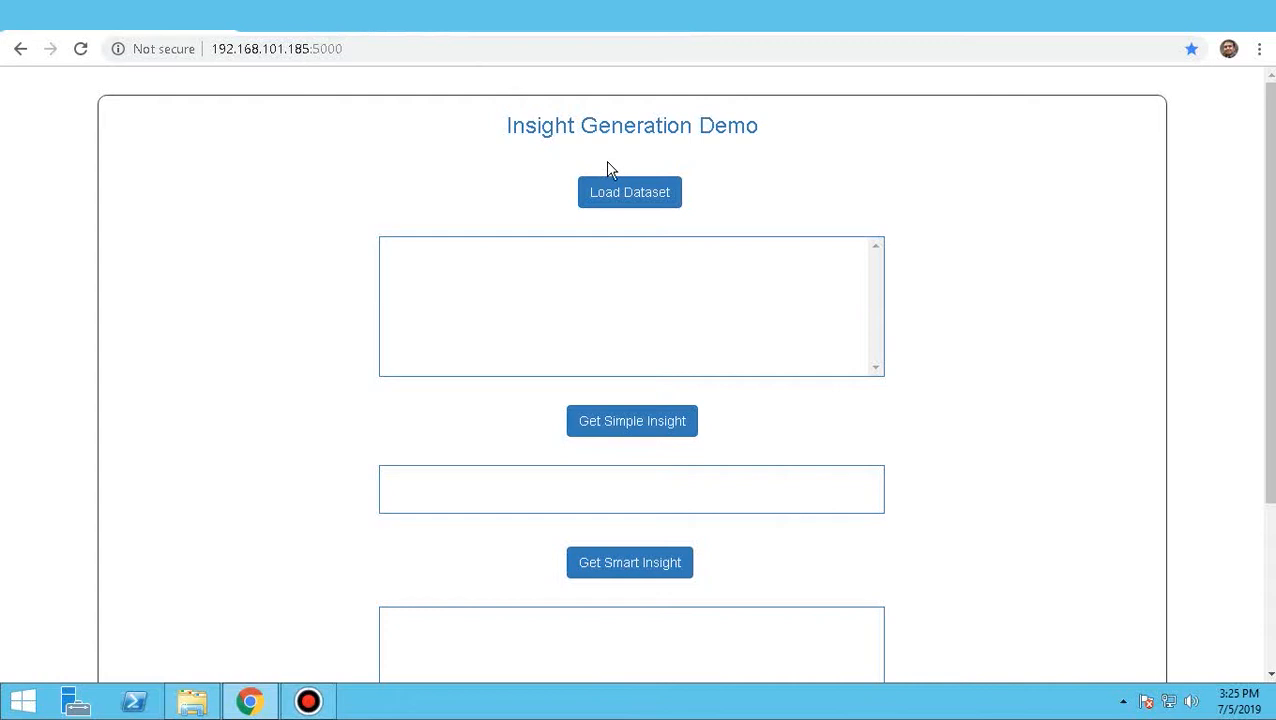
# Load the dataset and wait until the progress log reports Ready.
pyautogui.click(628, 192)
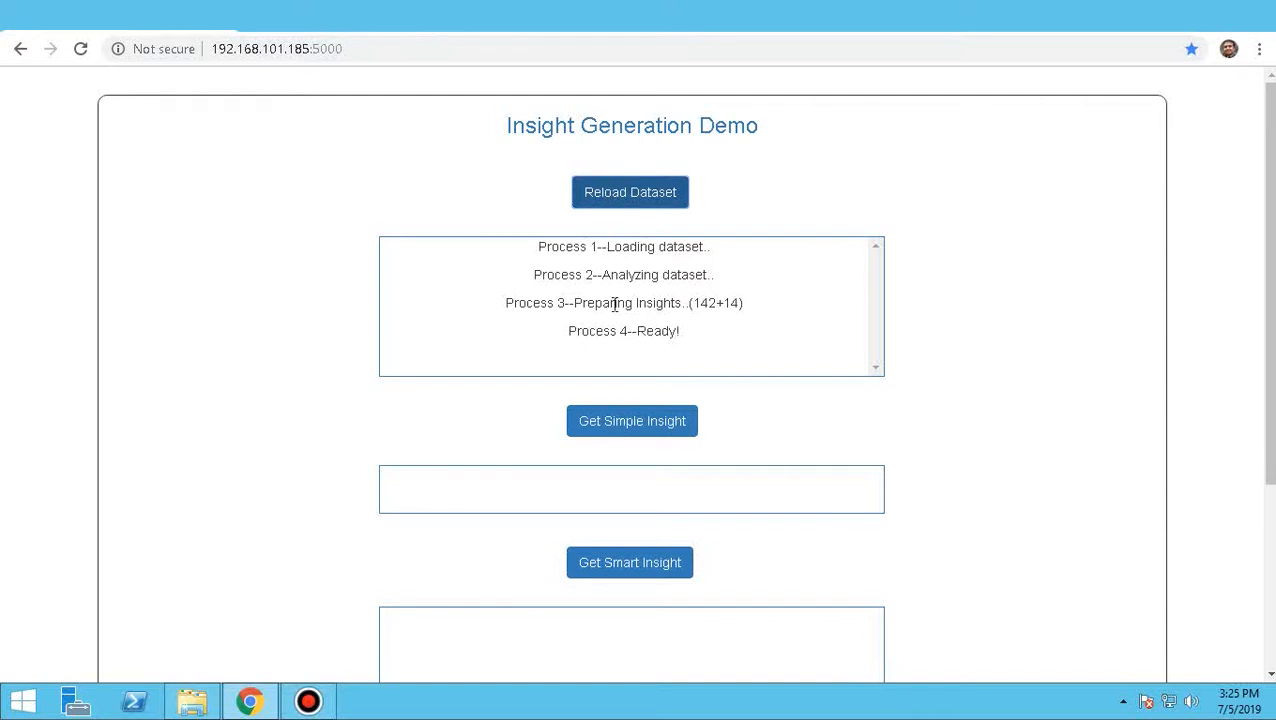
pyautogui.moveTo(620, 370)
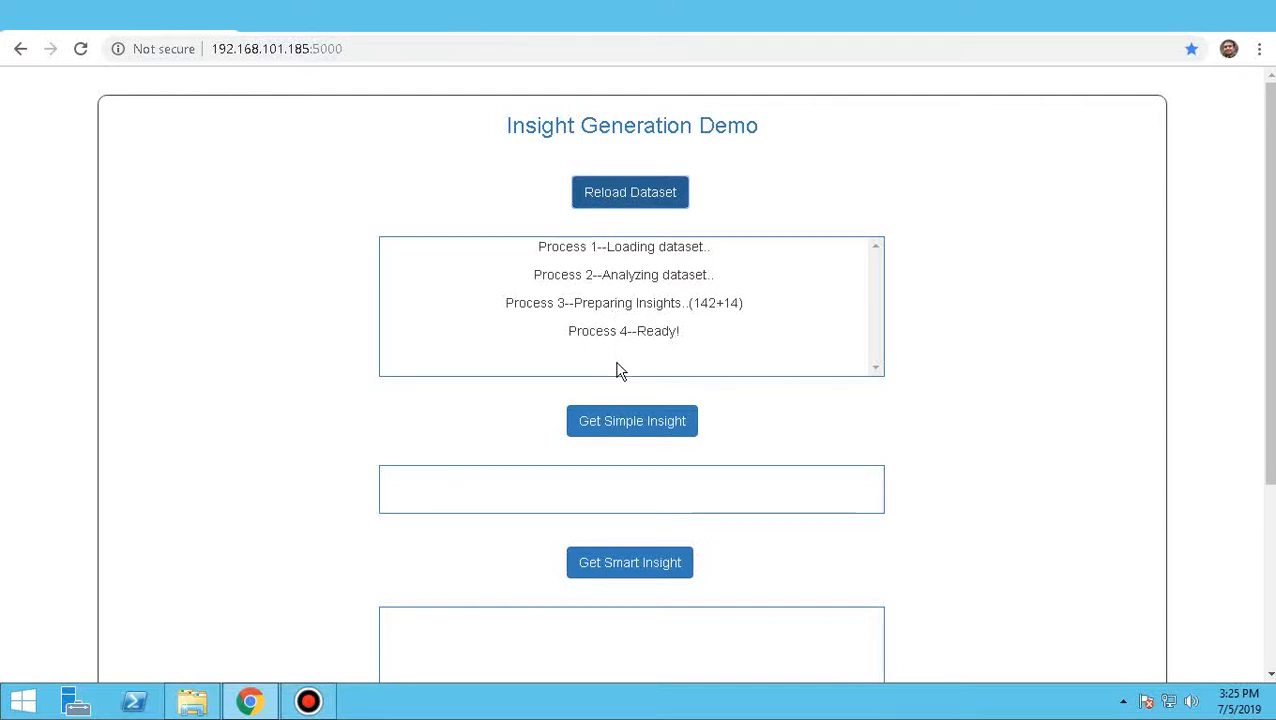
pyautogui.moveTo(616, 370)
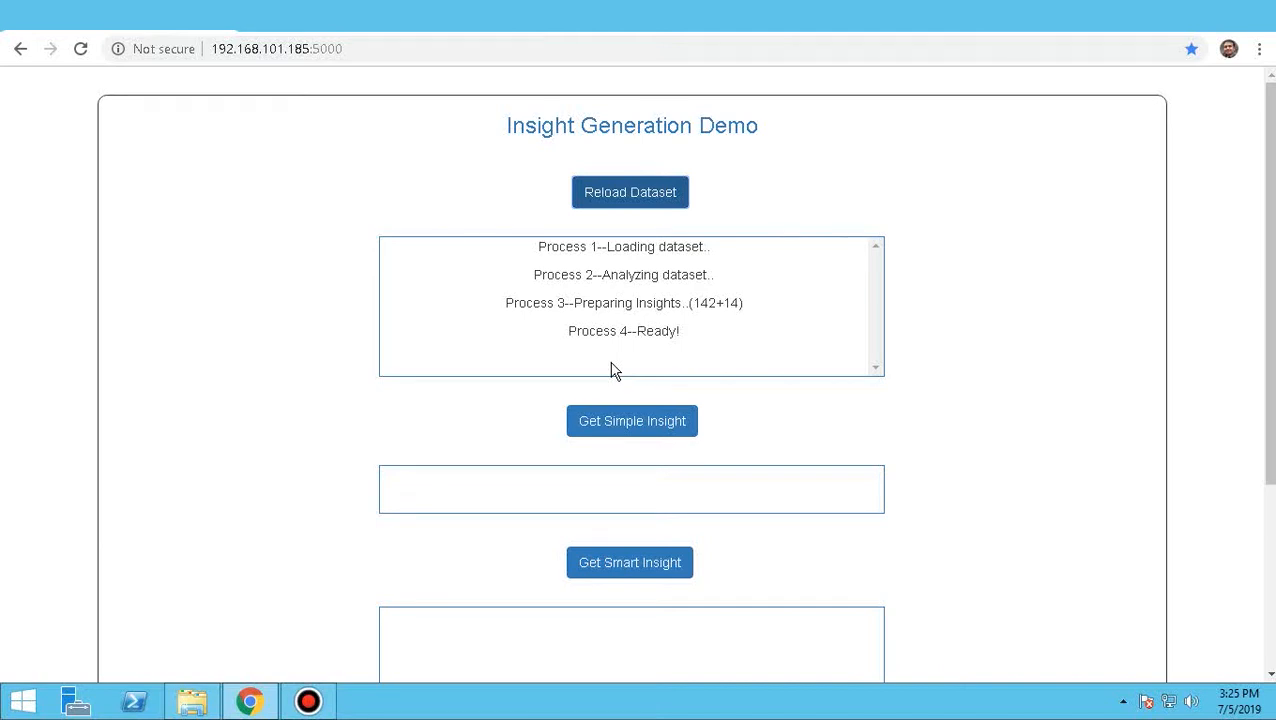
# Generate a simple insight: top 2% highly paid employees worked 446 to 2787 days.
pyautogui.click(632, 420)
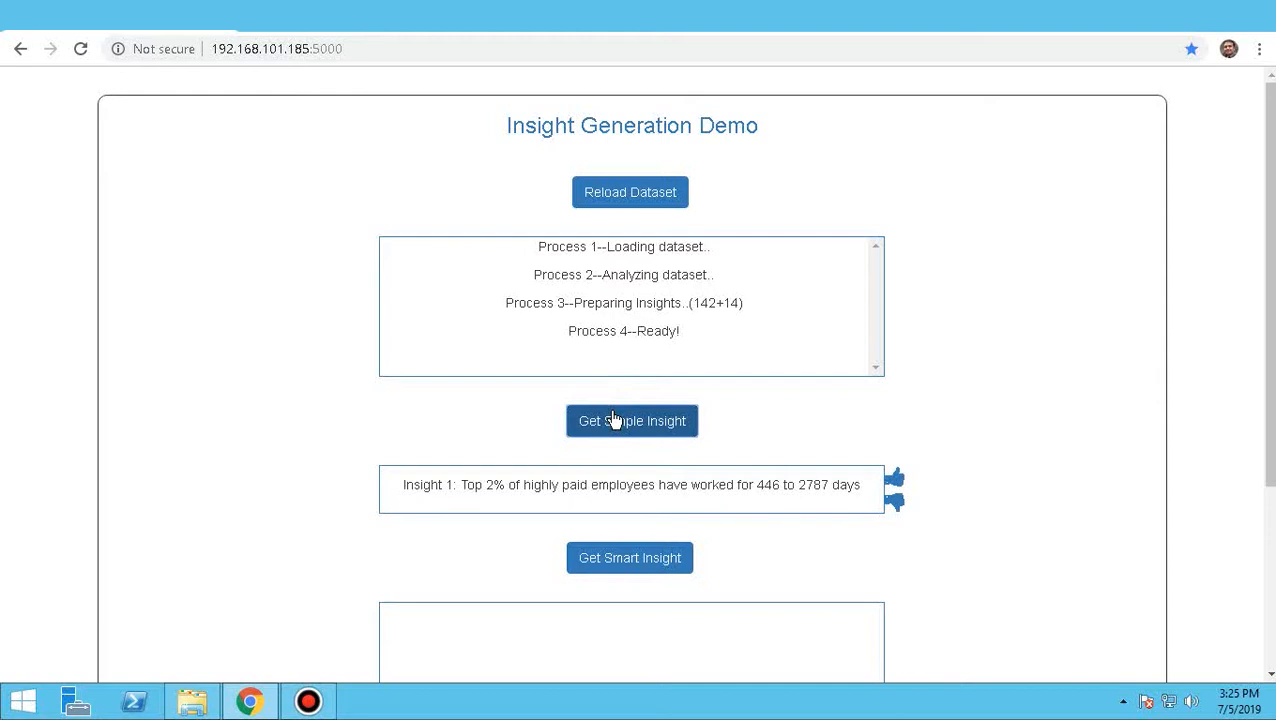
pyautogui.scroll(-3)
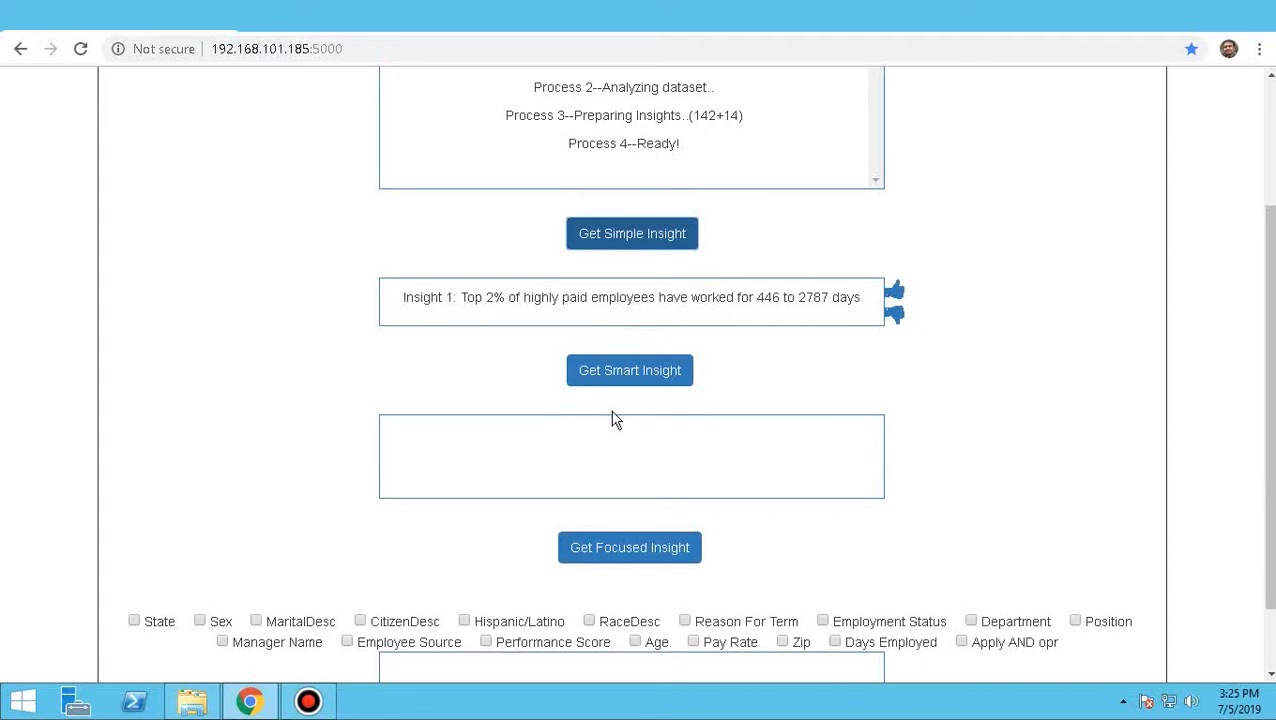
# Generate a smart insight: employees average age 40, $55 pay, 1424 days, mostly Active.
pyautogui.click(630, 370)
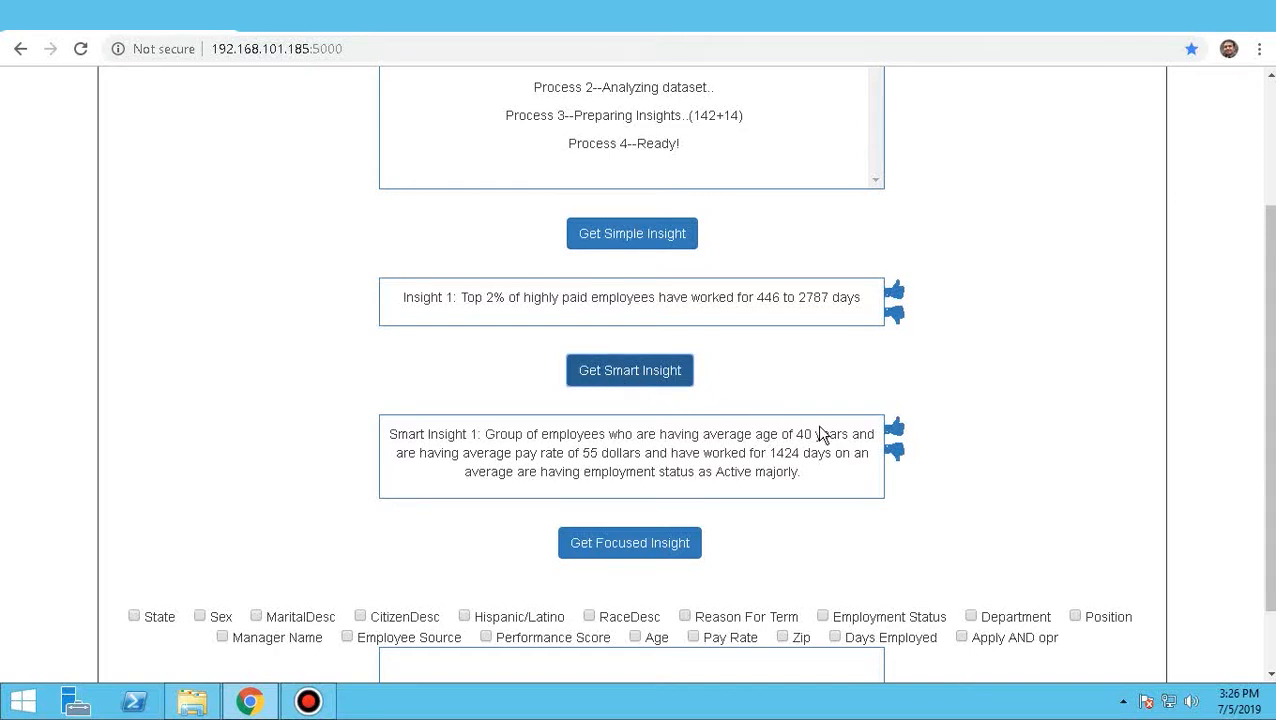
pyautogui.moveTo(892, 448)
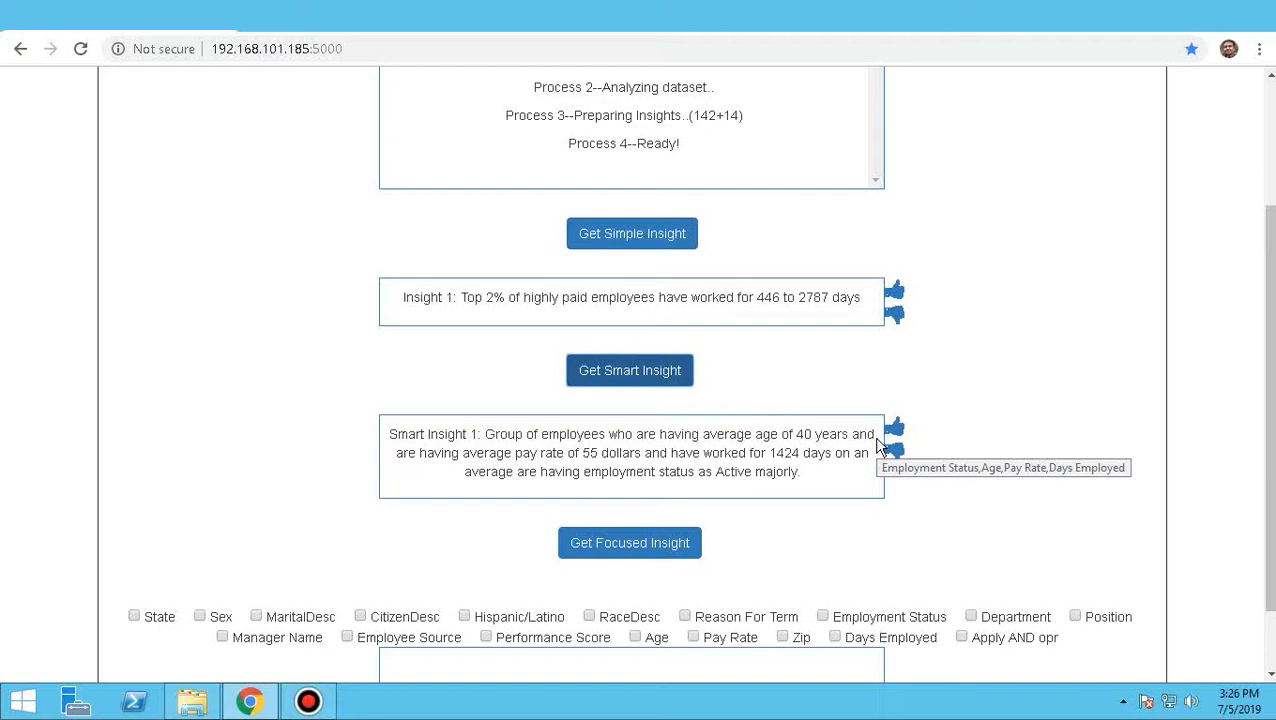
pyautogui.moveTo(936, 448)
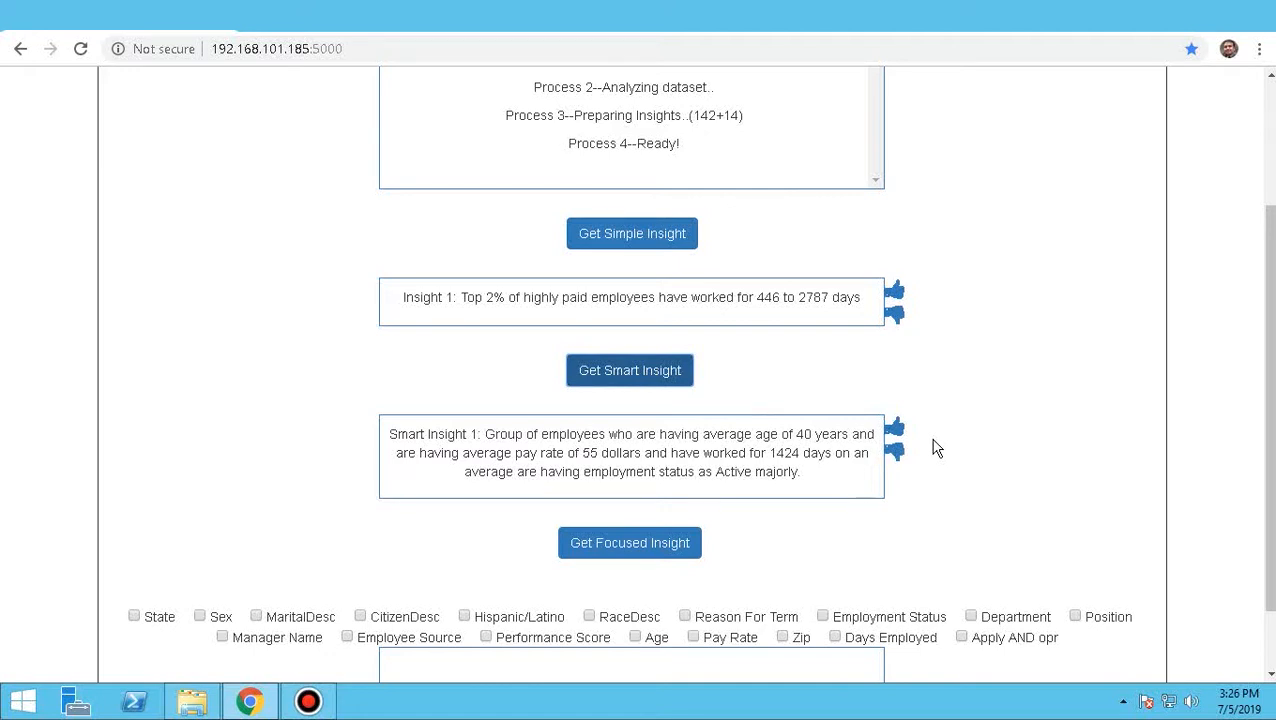
pyautogui.moveTo(922, 452)
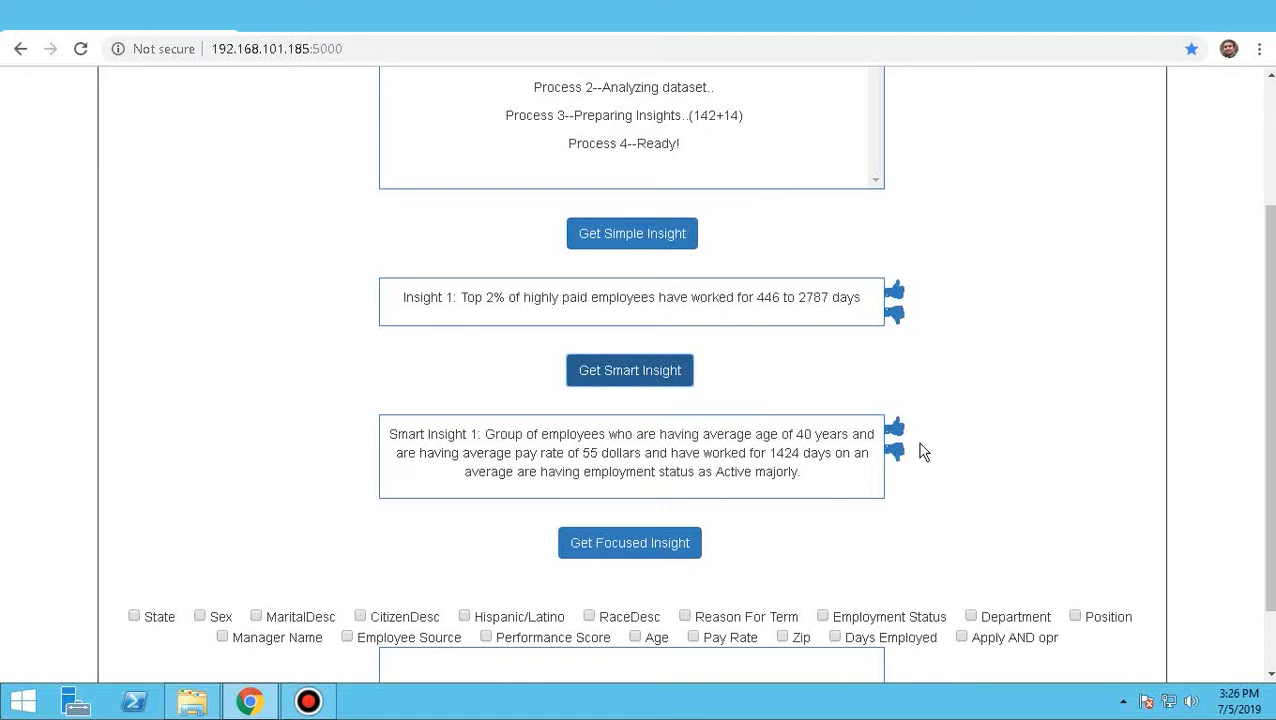
pyautogui.moveTo(908, 448)
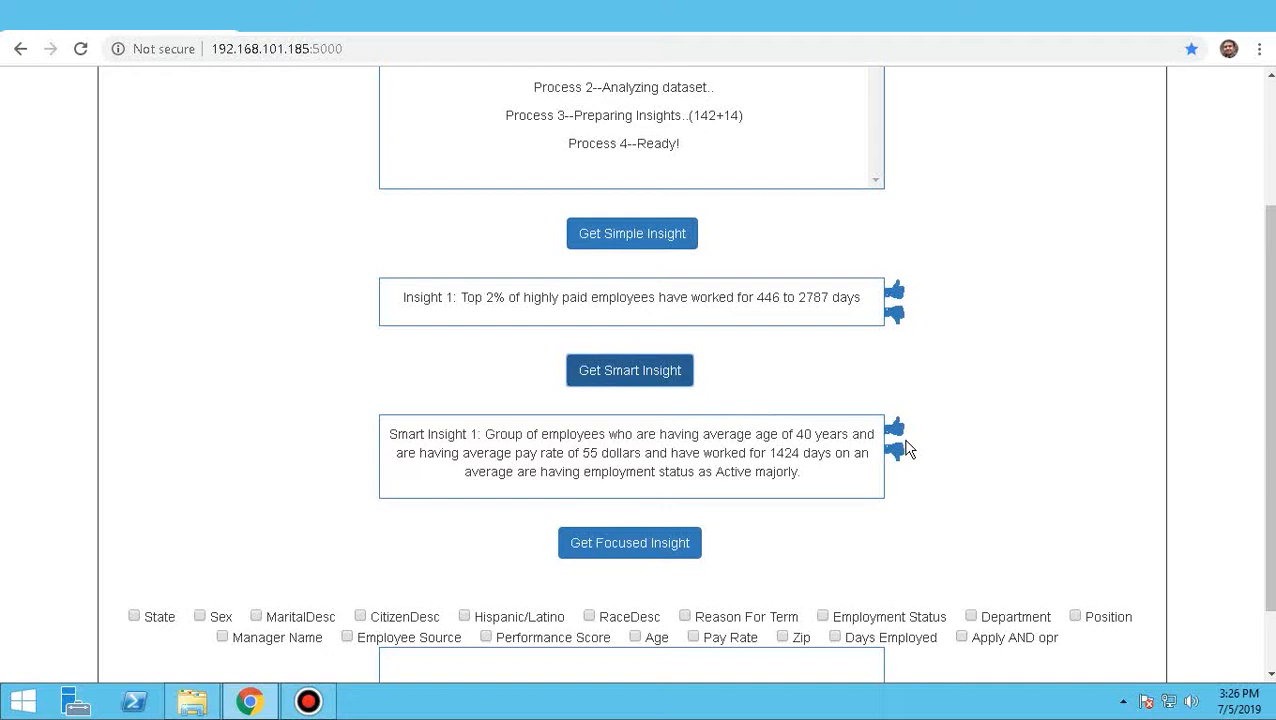
pyautogui.click(892, 426)
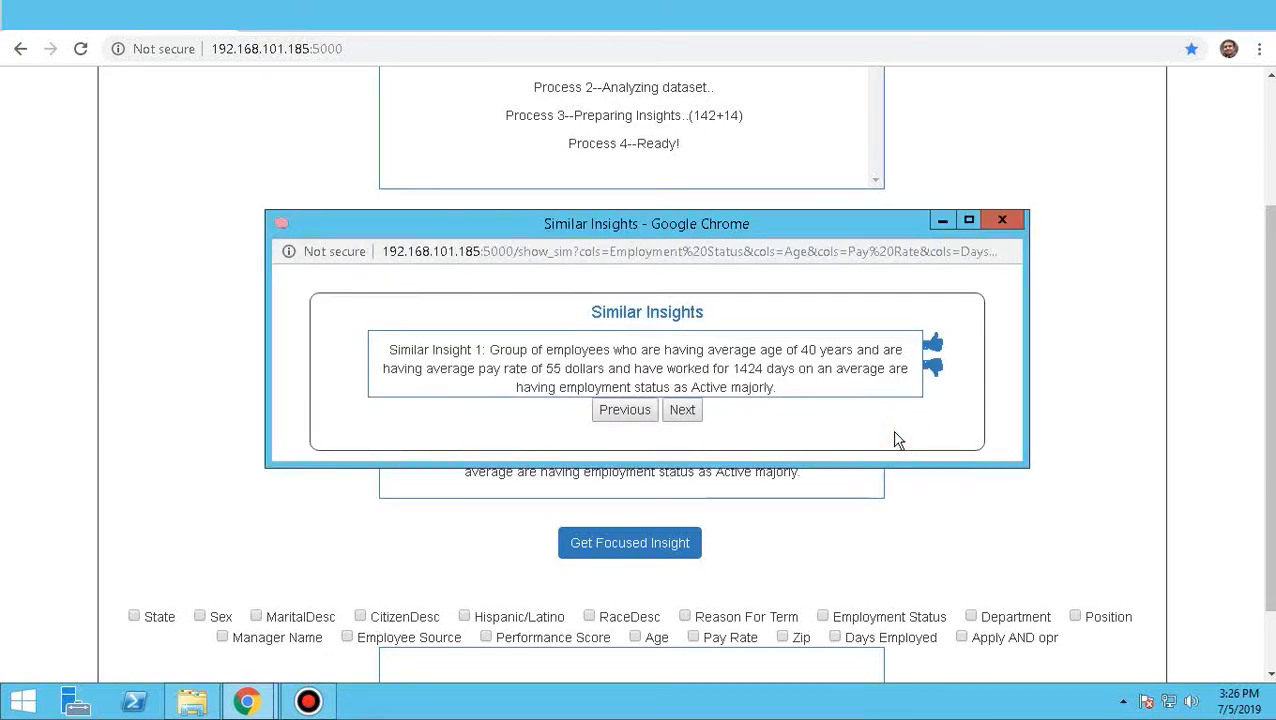
pyautogui.moveTo(876, 436)
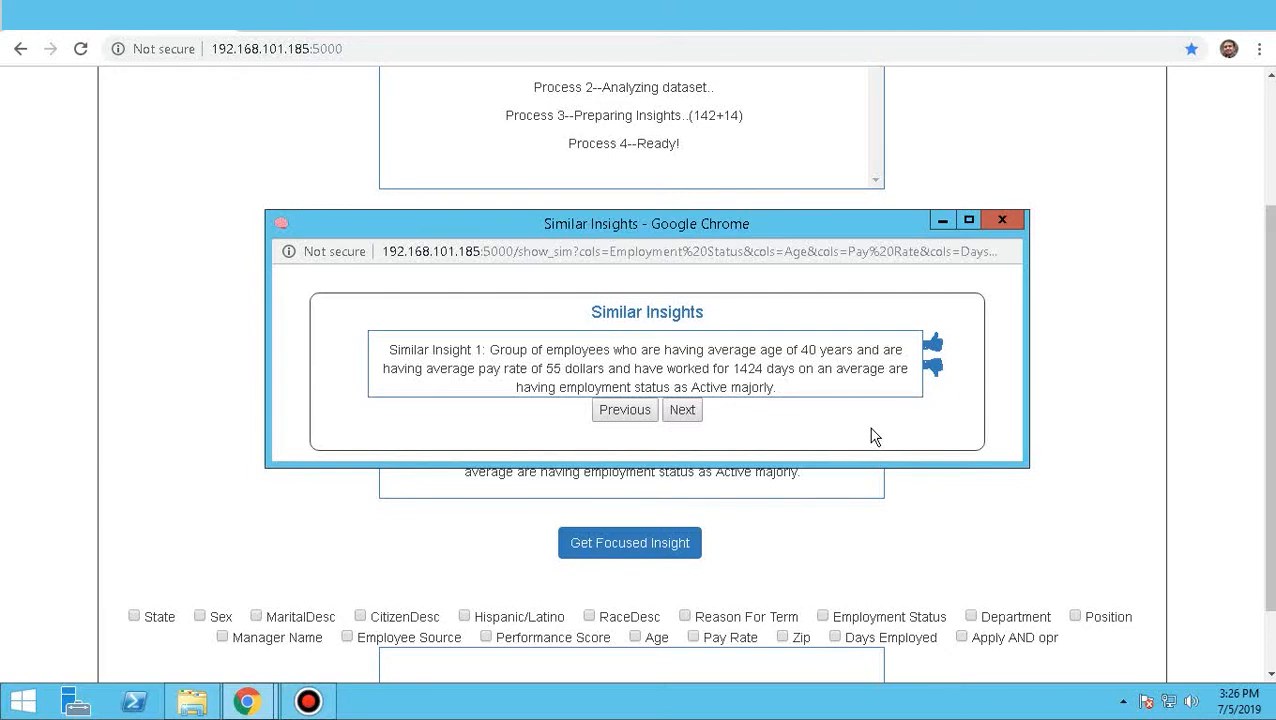
pyautogui.moveTo(920, 336)
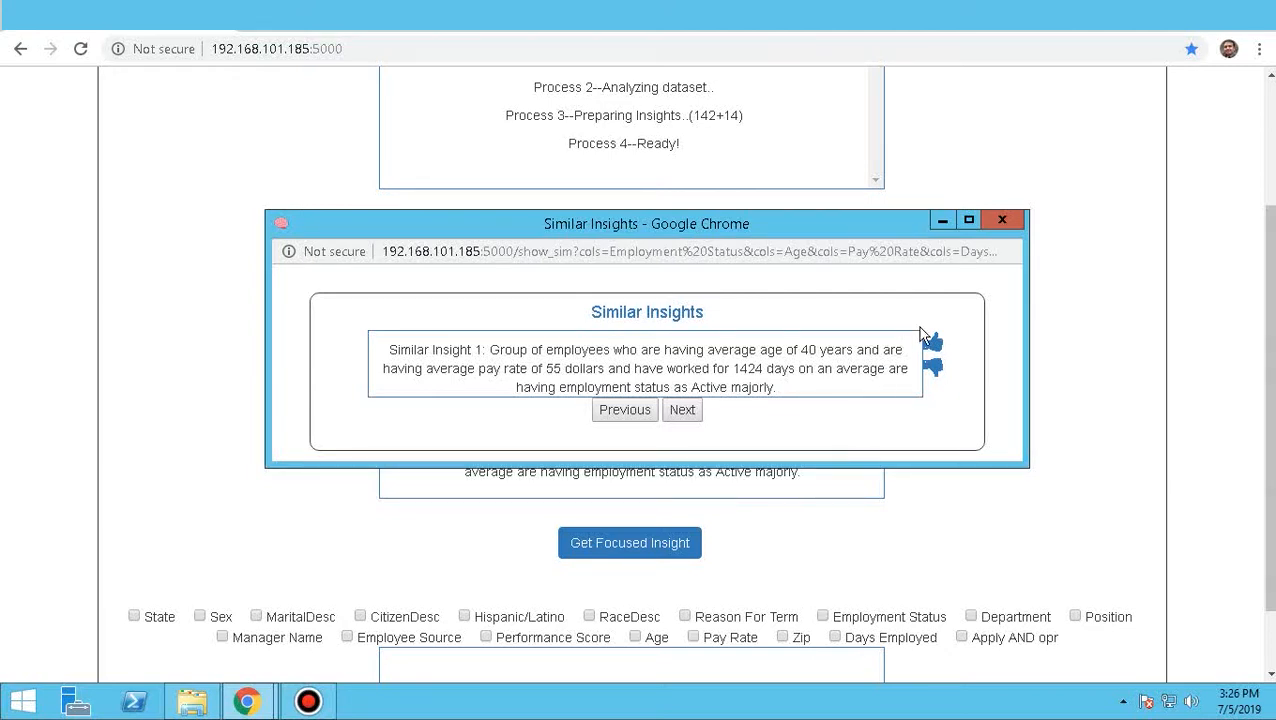
pyautogui.click(1000, 220)
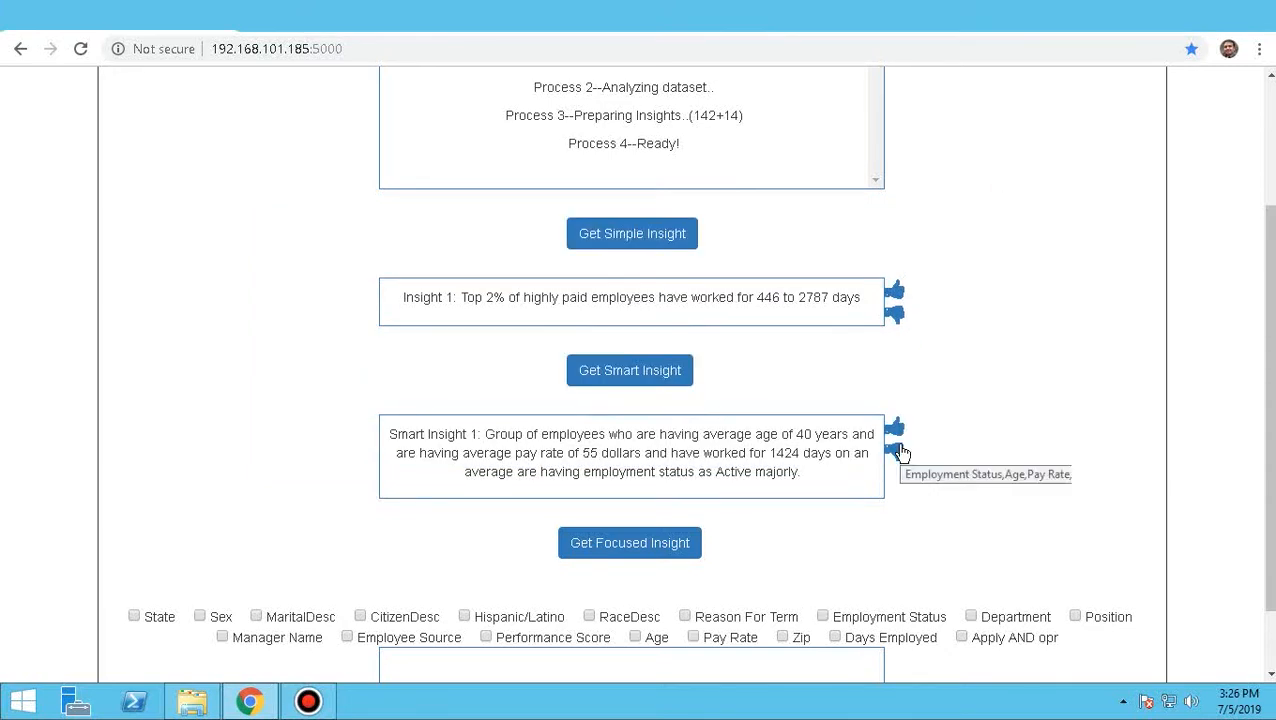
# Thumbs-down the smart insight and confirm, so it is replaced by one reading majorly Single.
pyautogui.click(892, 452)
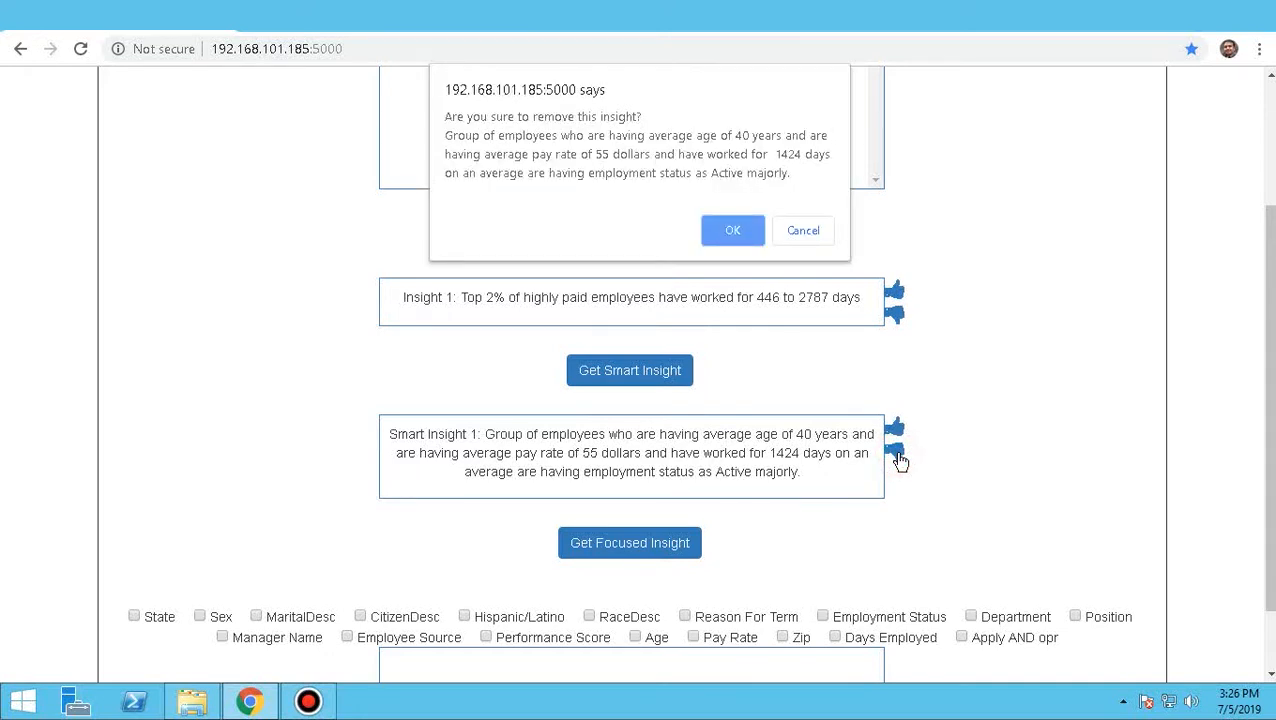
pyautogui.moveTo(796, 332)
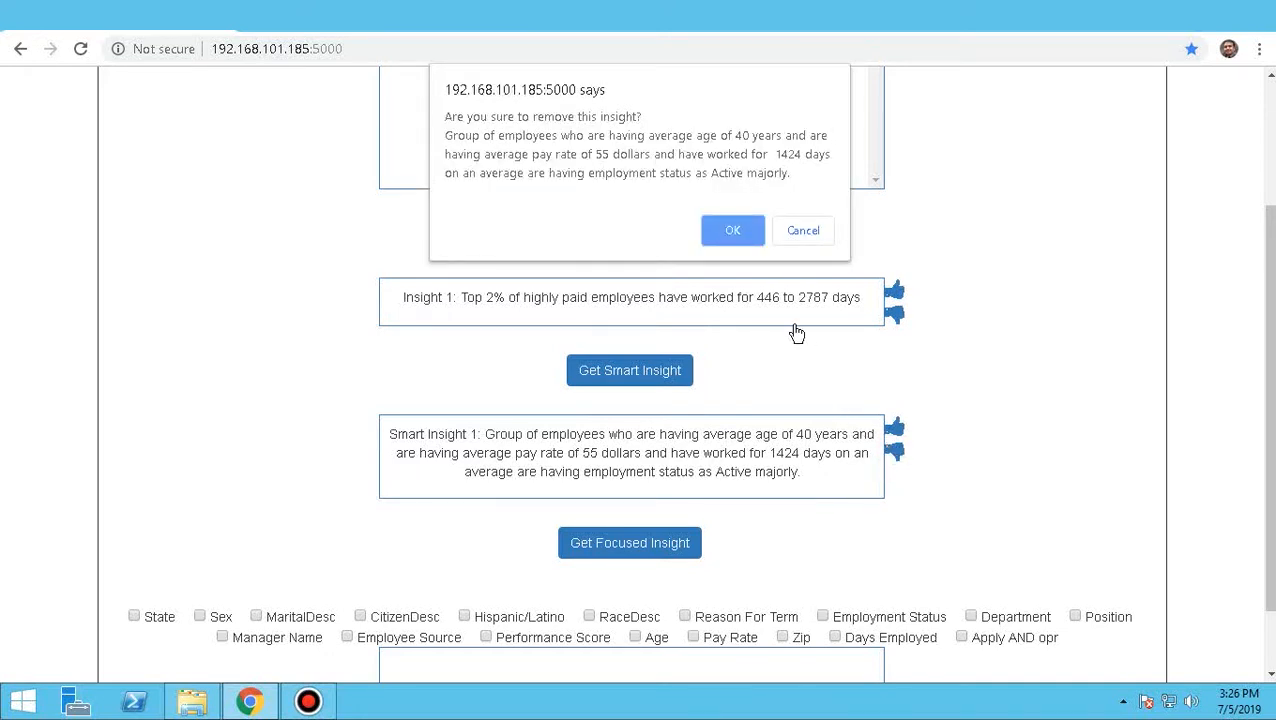
pyautogui.click(732, 230)
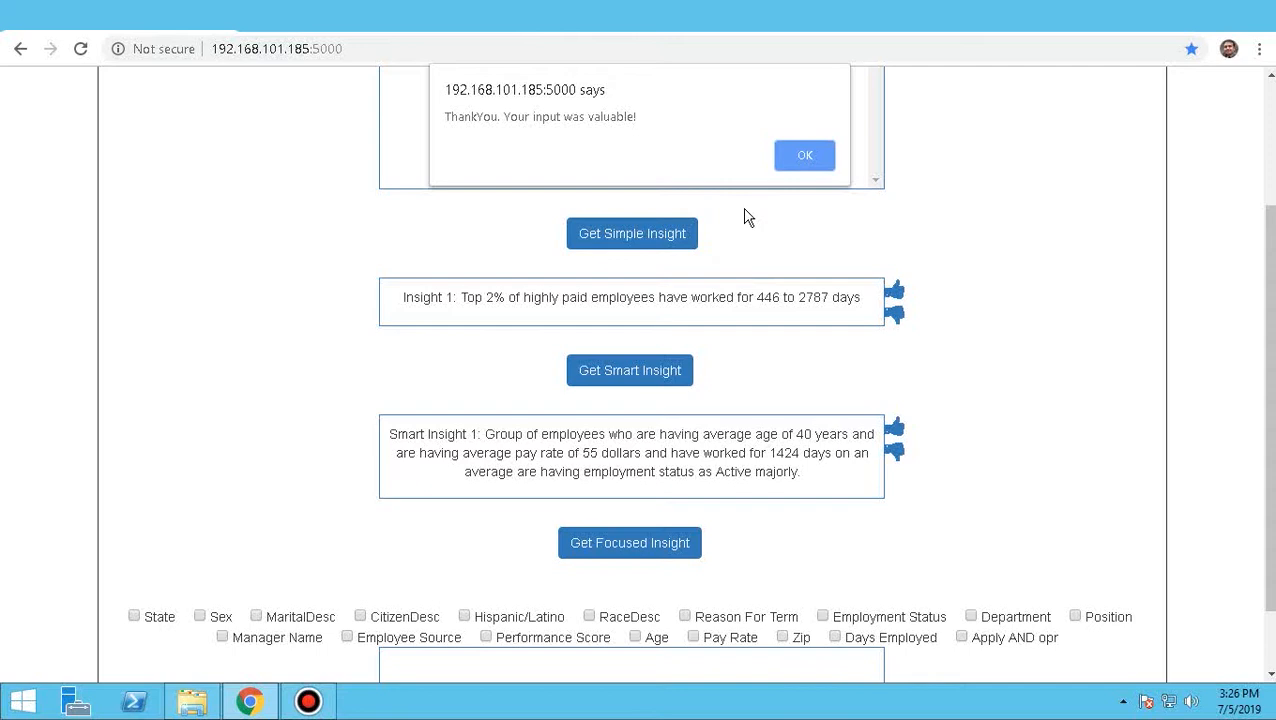
pyautogui.click(804, 156)
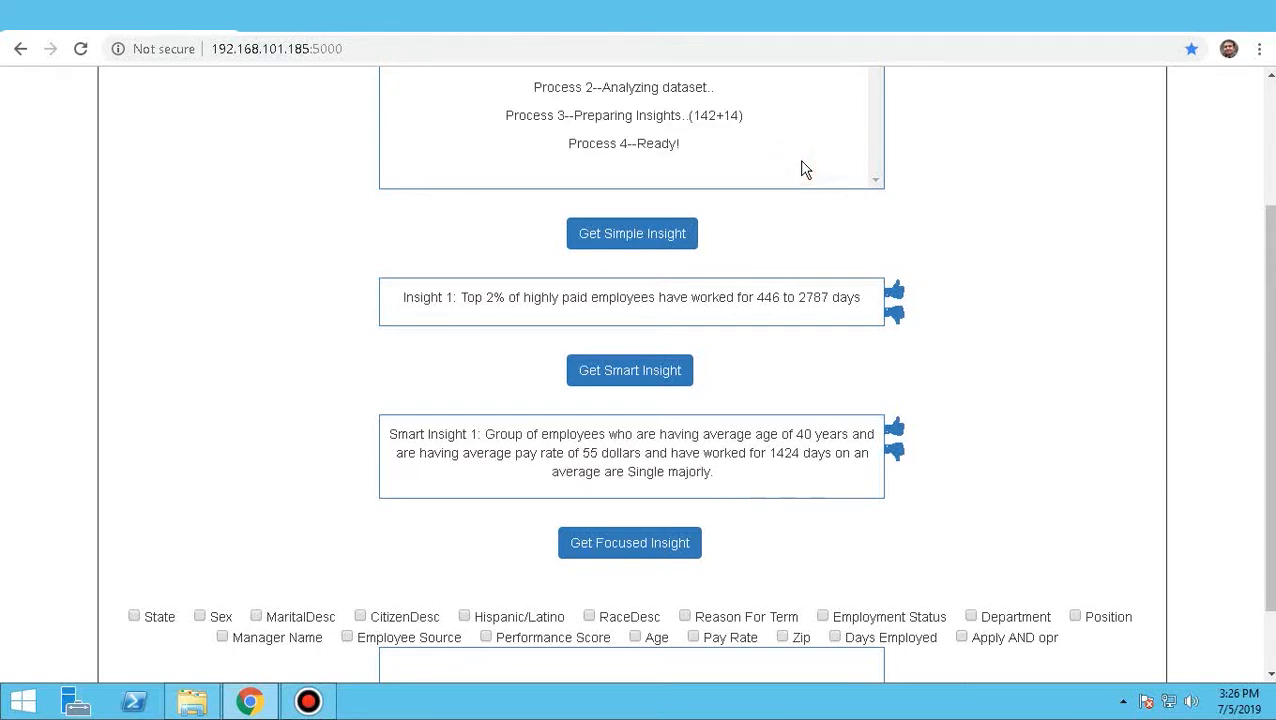
pyautogui.scroll(-3)
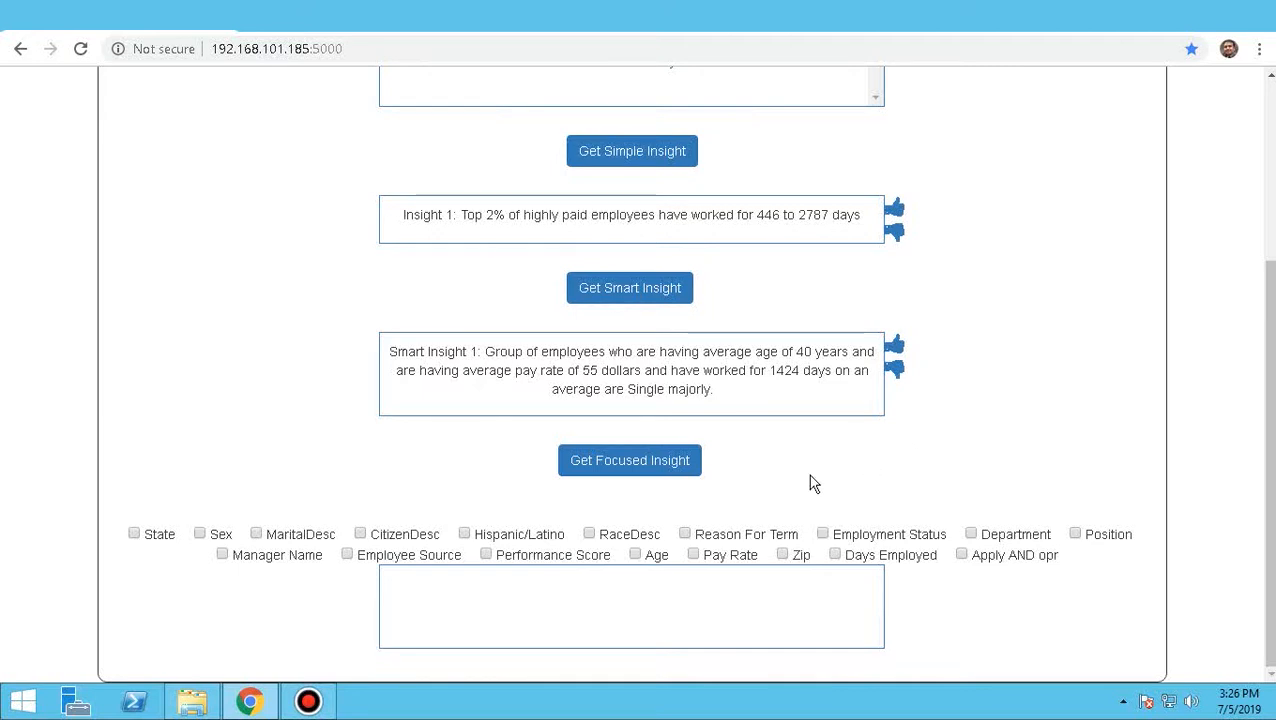
pyautogui.moveTo(398, 490)
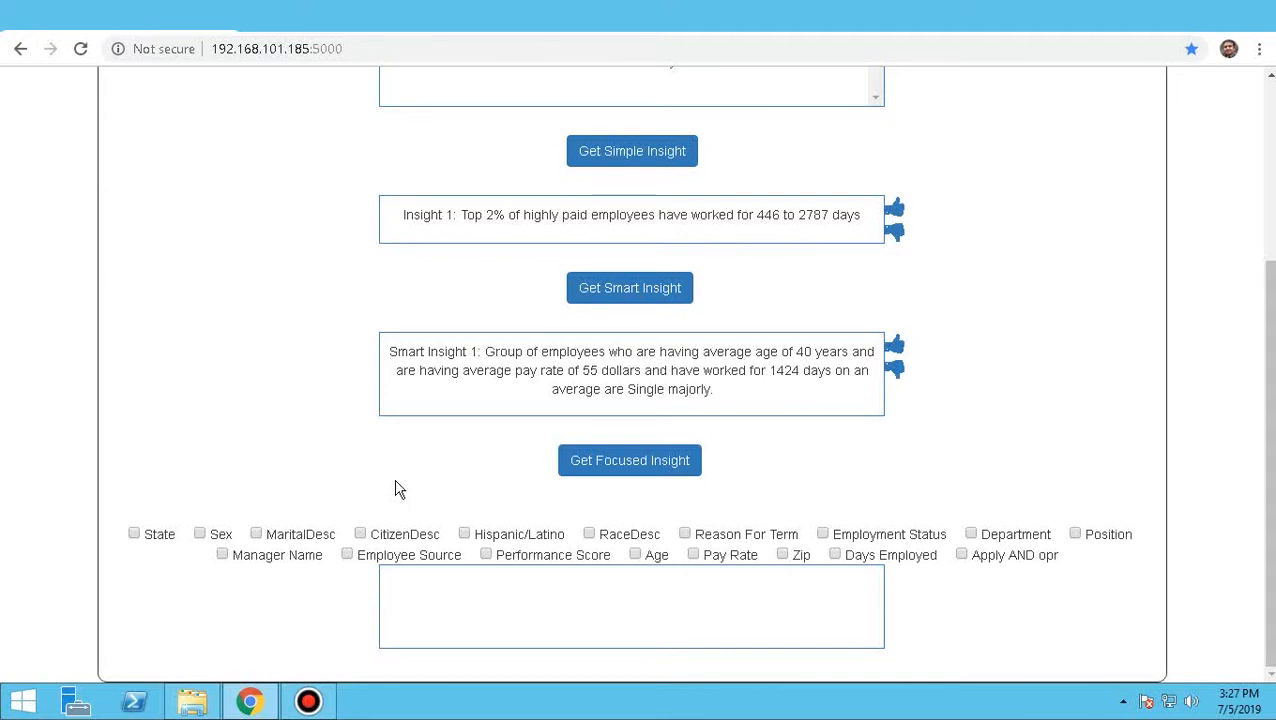
pyautogui.moveTo(224, 566)
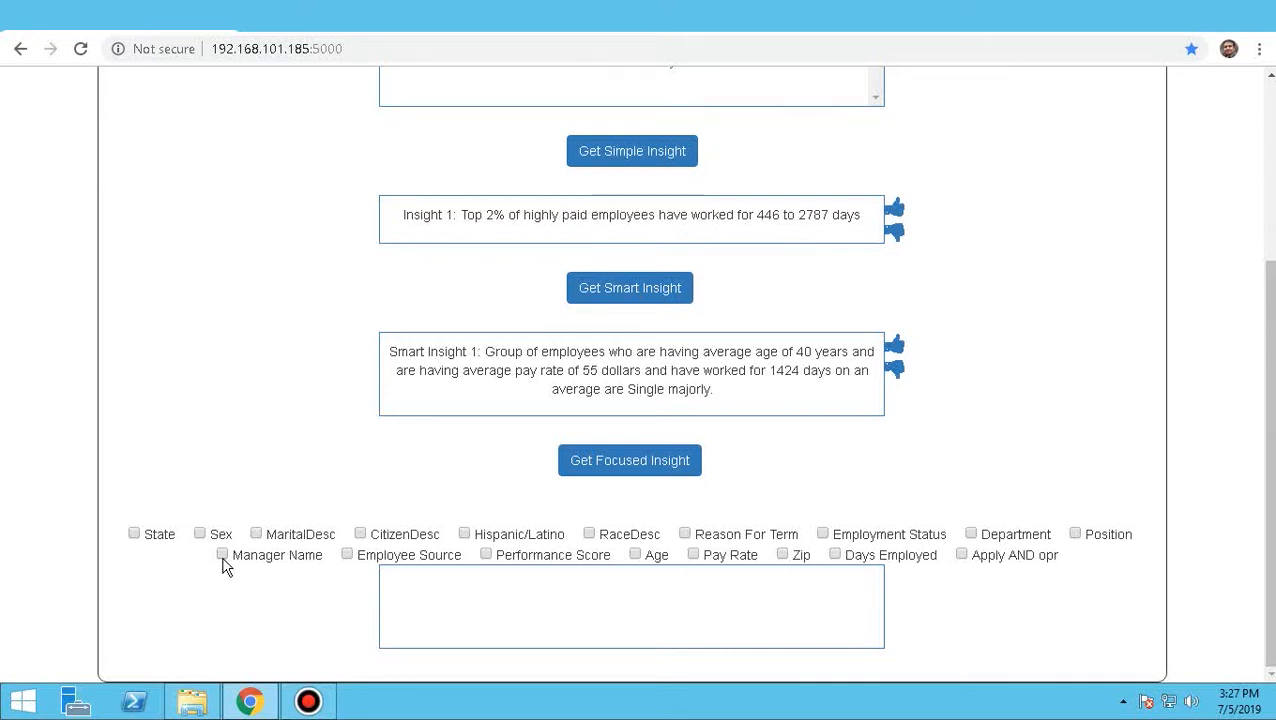
pyautogui.click(222, 554)
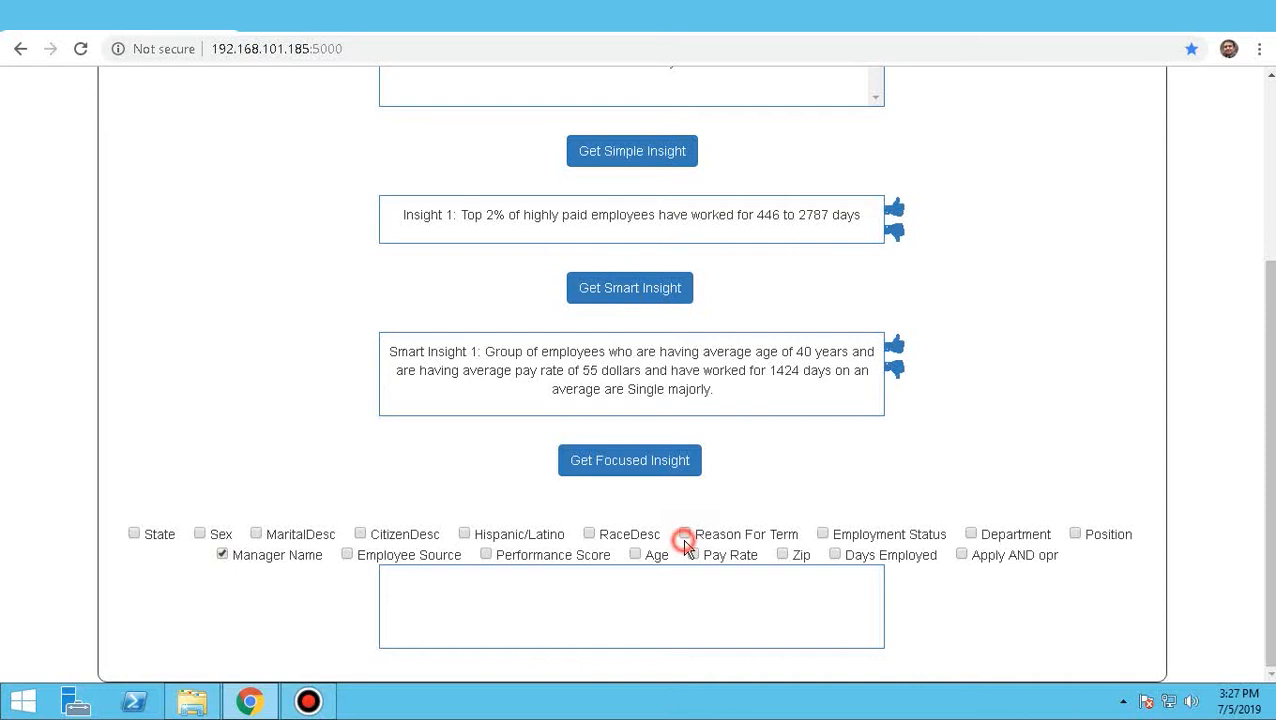
pyautogui.click(684, 532)
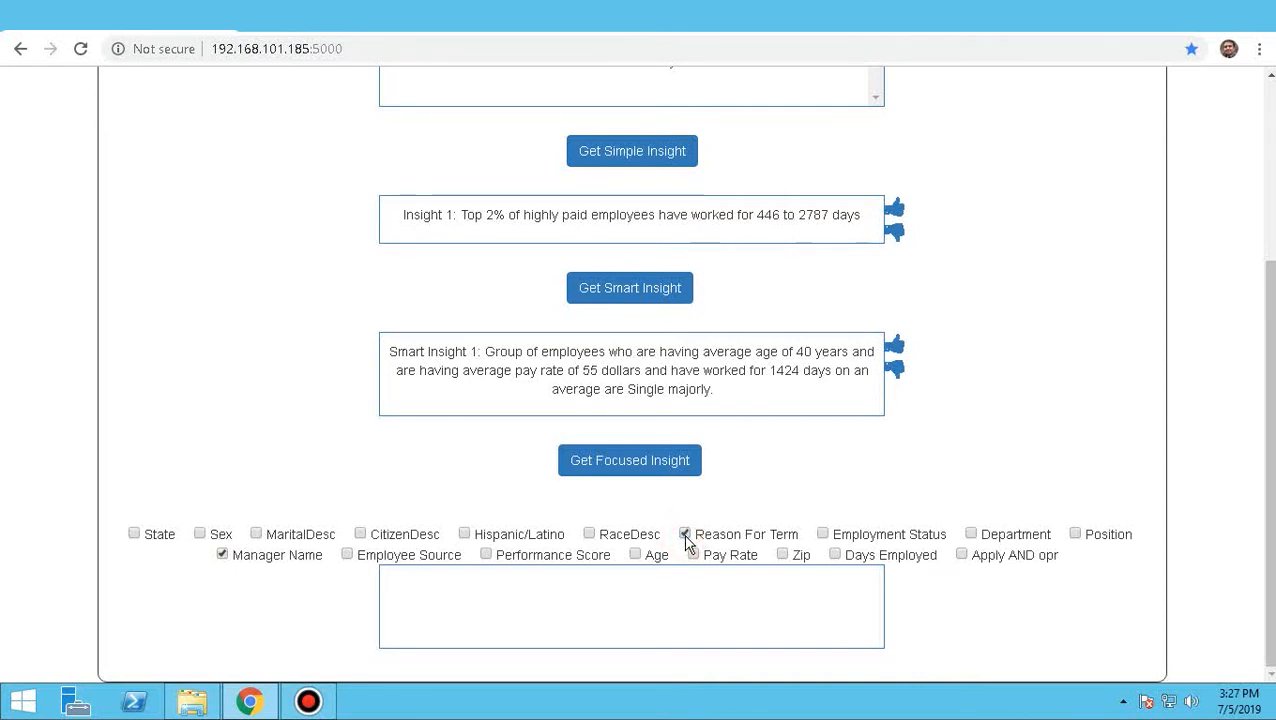
pyautogui.click(628, 460)
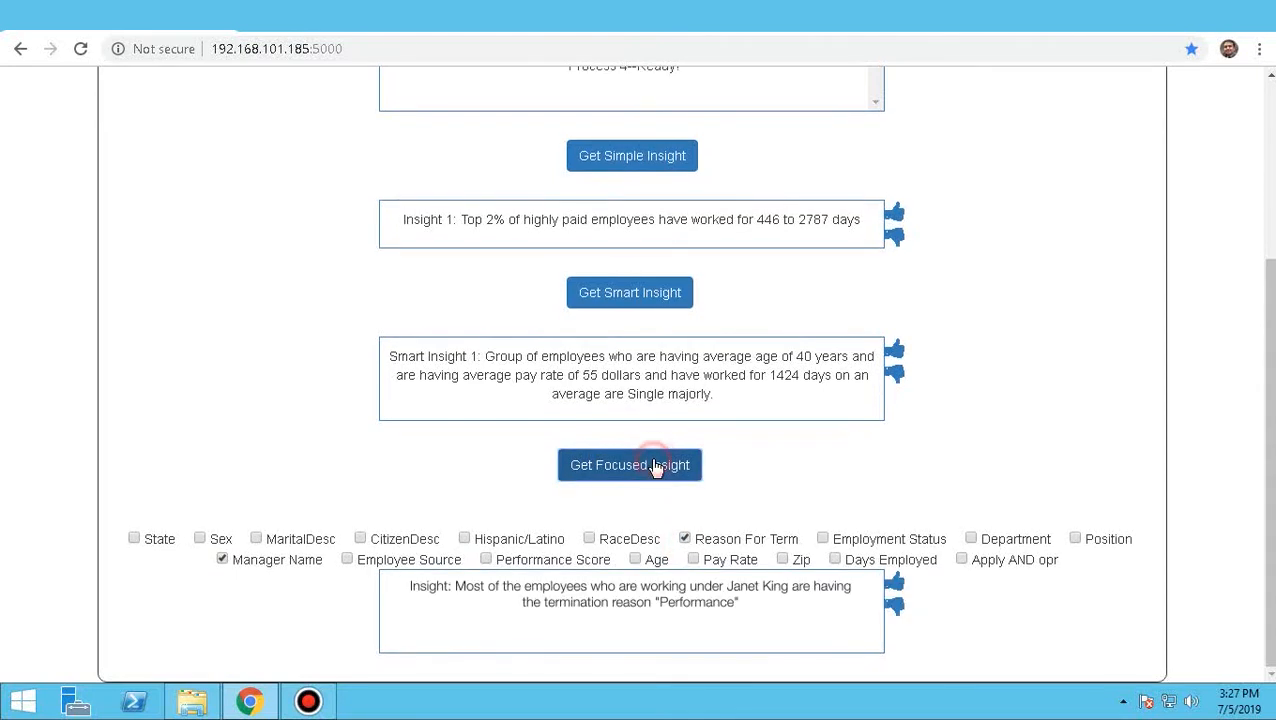